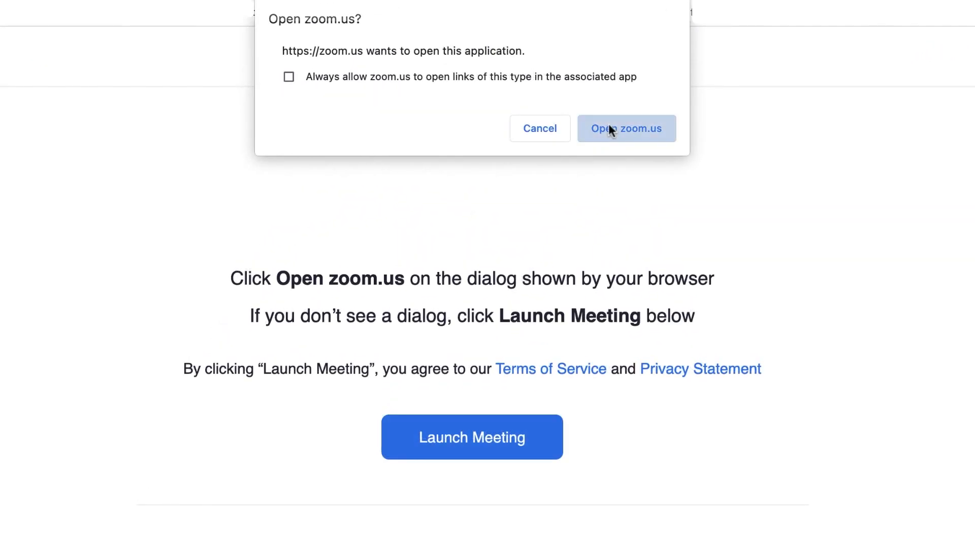
Step: Download Zoom.pkg from the meeting link and run the installer to completion
left_click(626, 129)
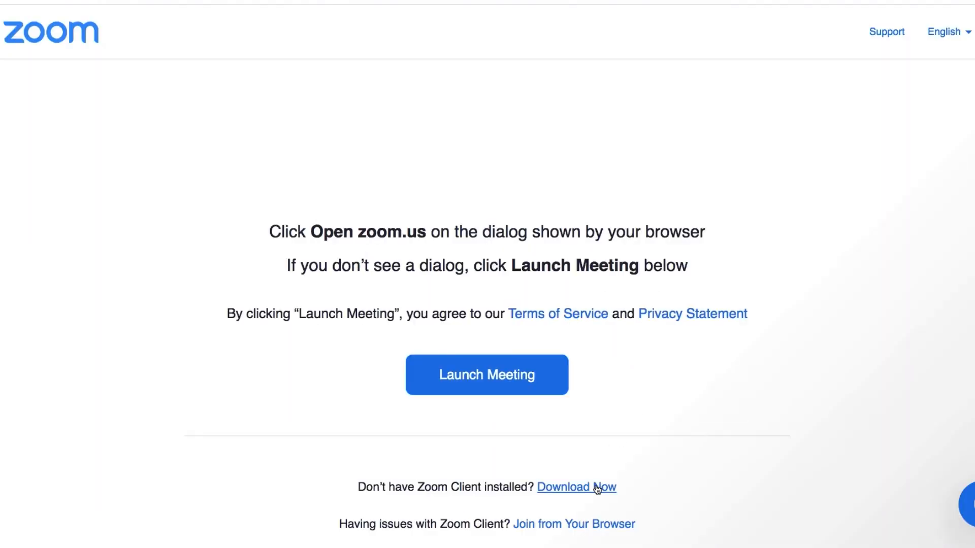
left_click(576, 486)
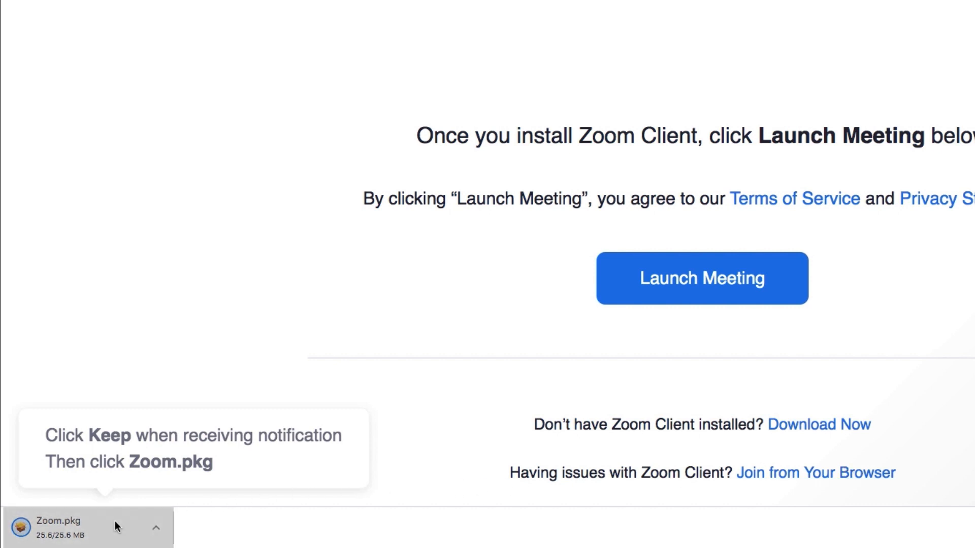
left_click(56, 523)
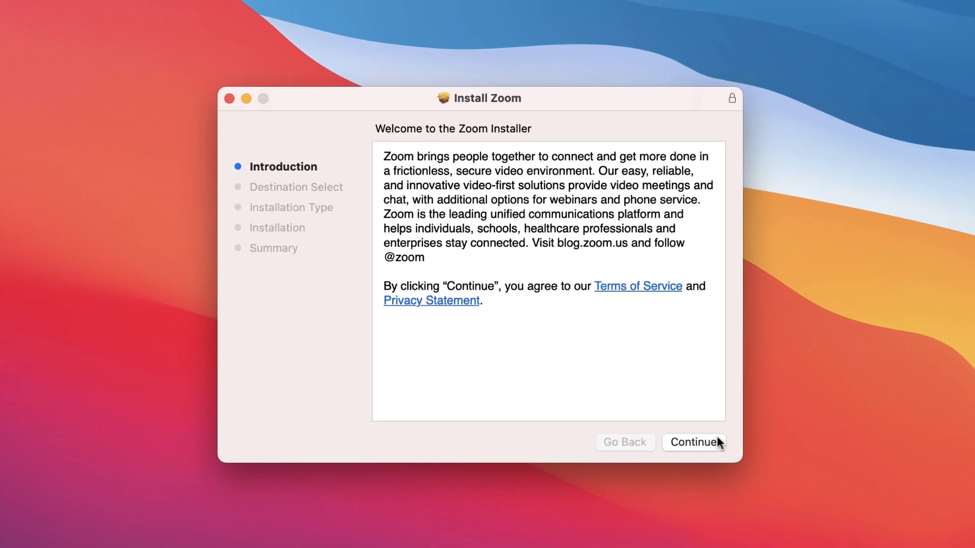
left_click(695, 442)
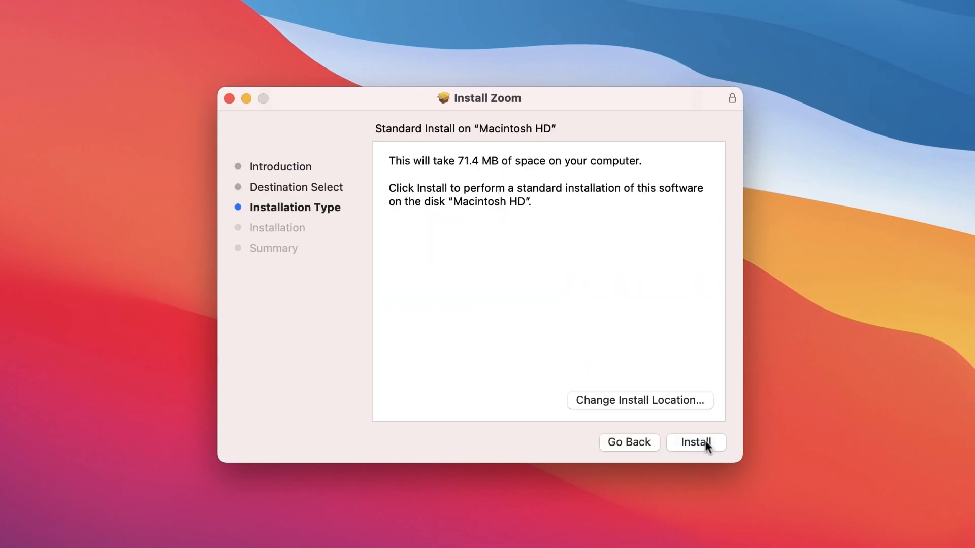
left_click(696, 442)
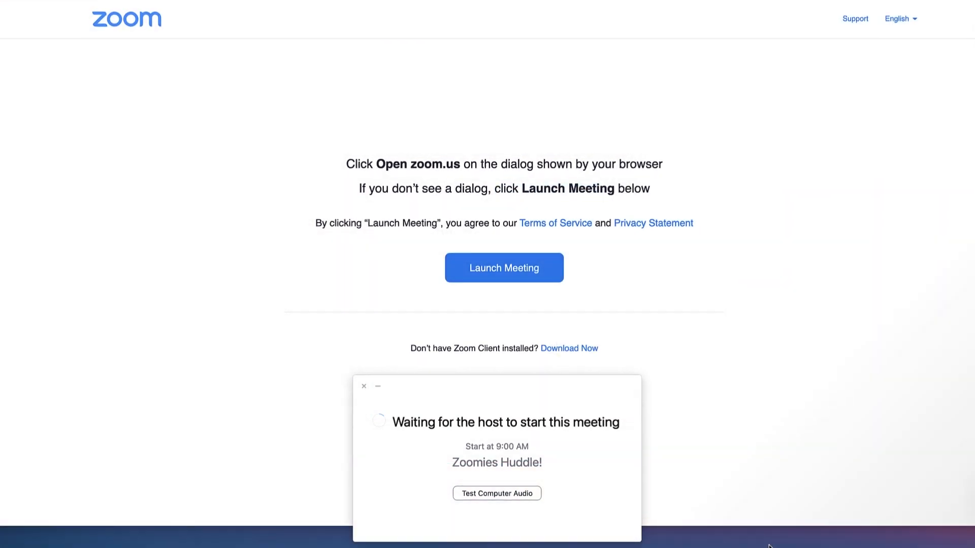
Step: Open Test Computer Audio from the waiting window to check speaker and microphone
scroll("down", 3)
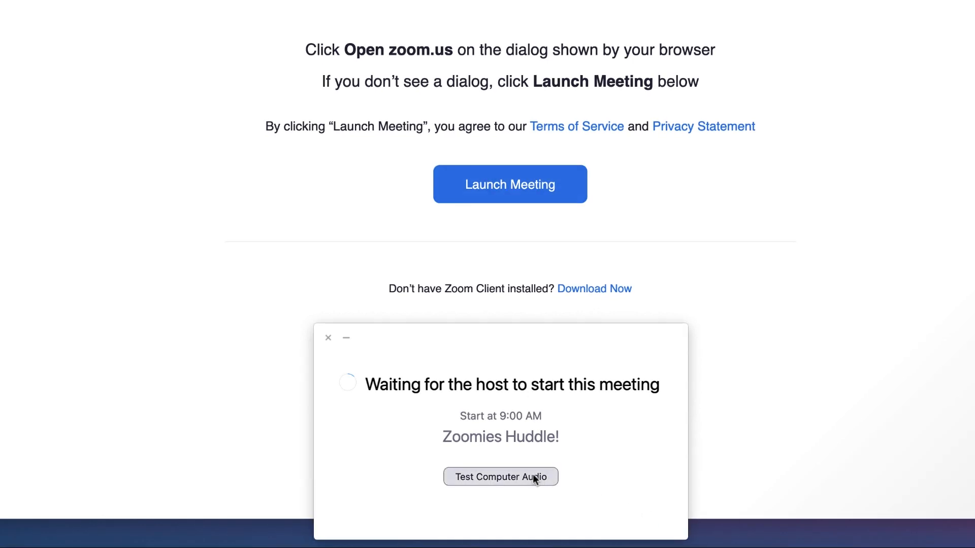
left_click(501, 477)
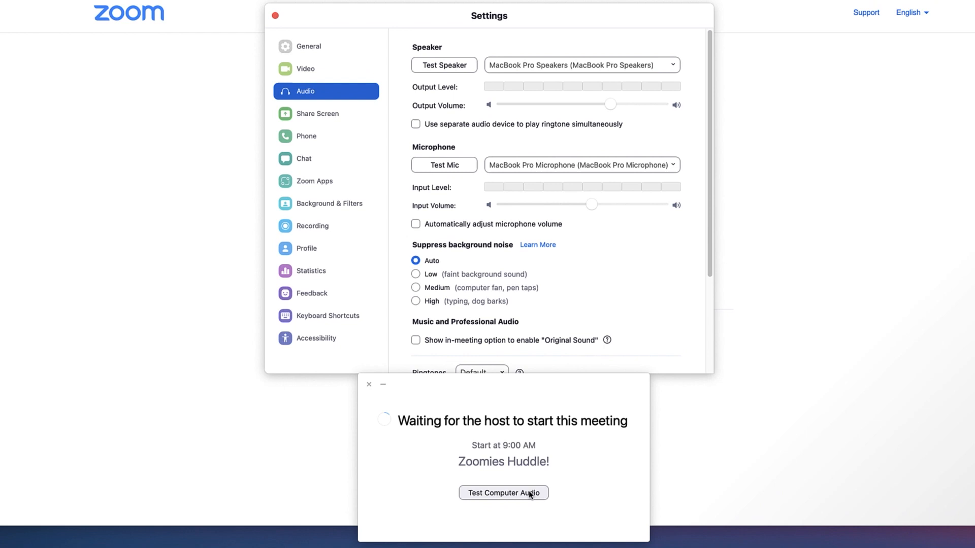
left_click(443, 65)
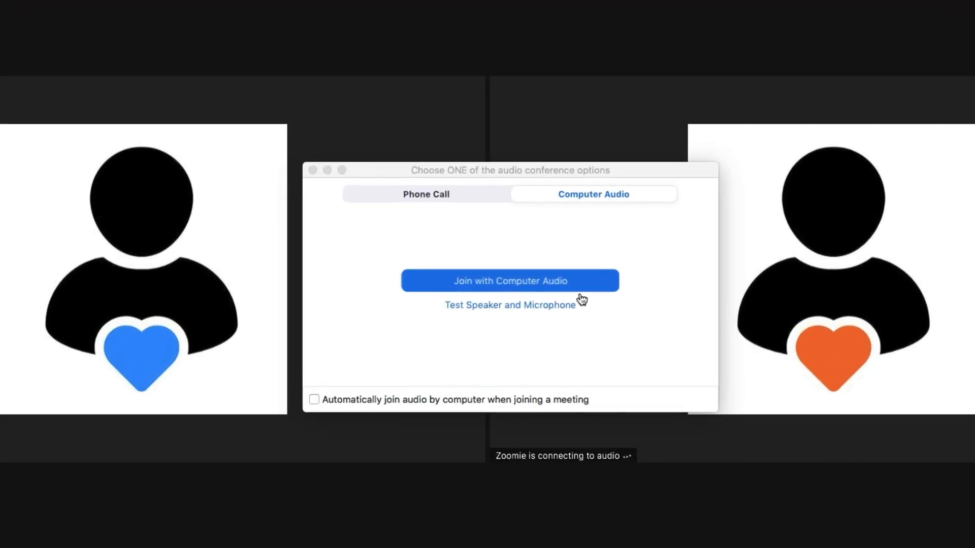
Step: Choose Join with Computer Audio in the audio conference options
left_click(510, 280)
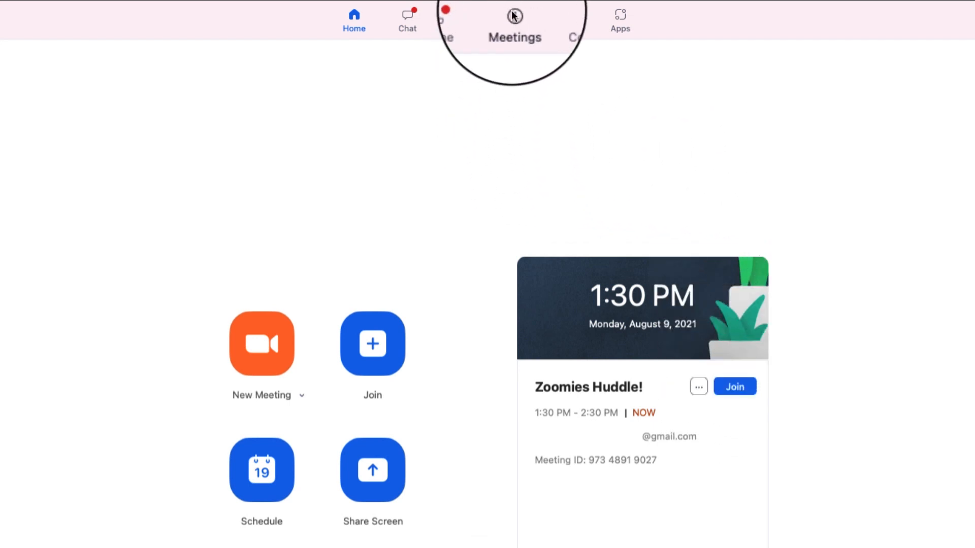
Step: Switch to the Meetings tab to see Zoomies Huddle! listed for today
left_click(515, 22)
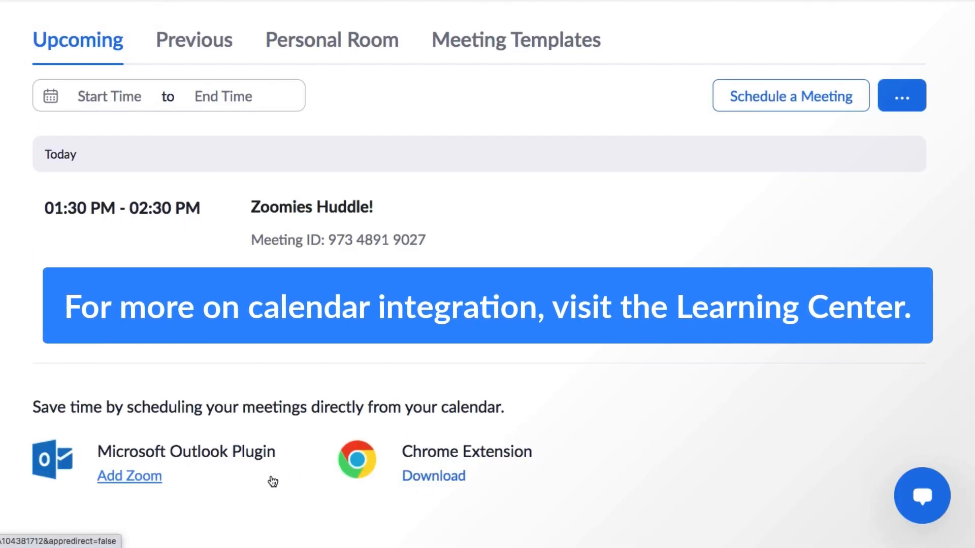
mouse_move(142, 484)
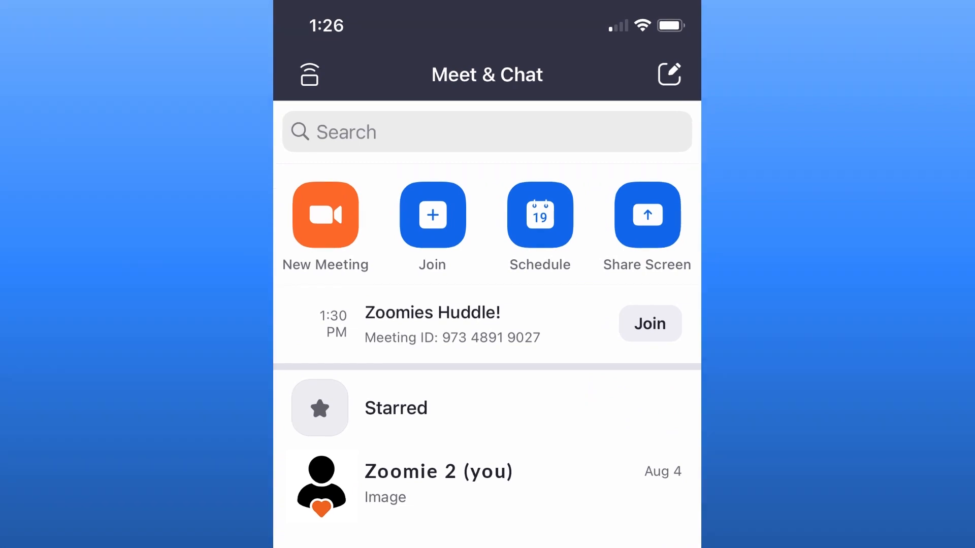
Step: Tap Join beside Zoomies Huddle! on the Meet & Chat screen
left_click(649, 324)
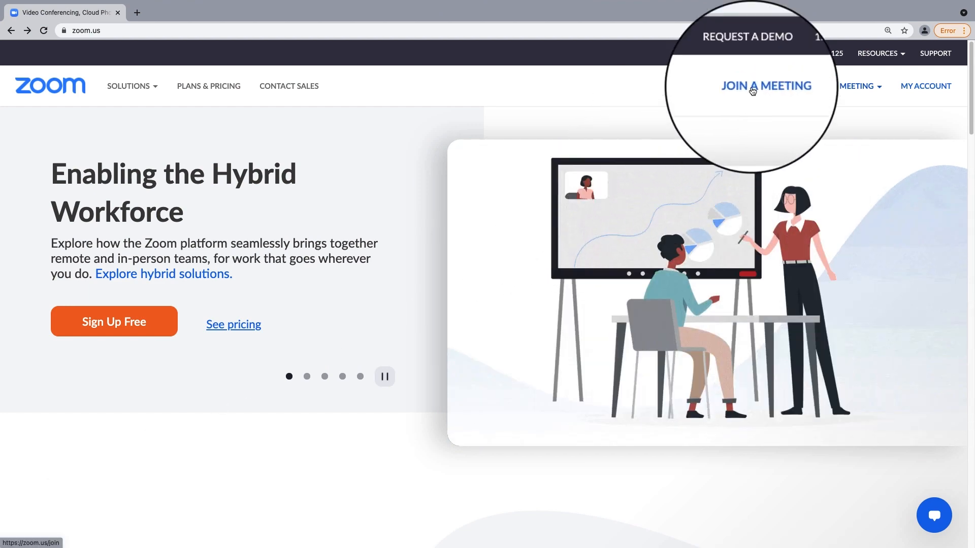
left_click(766, 86)
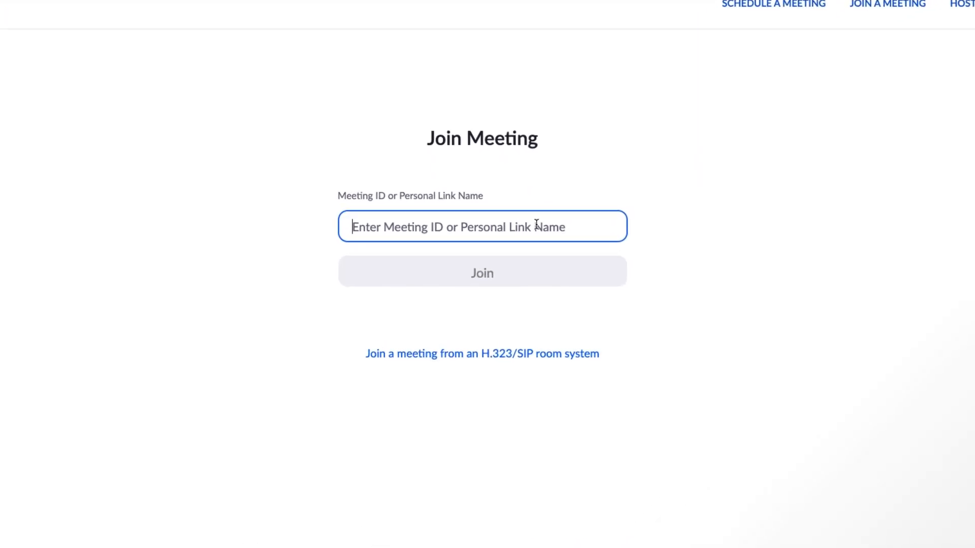
type("973 4891 9027")
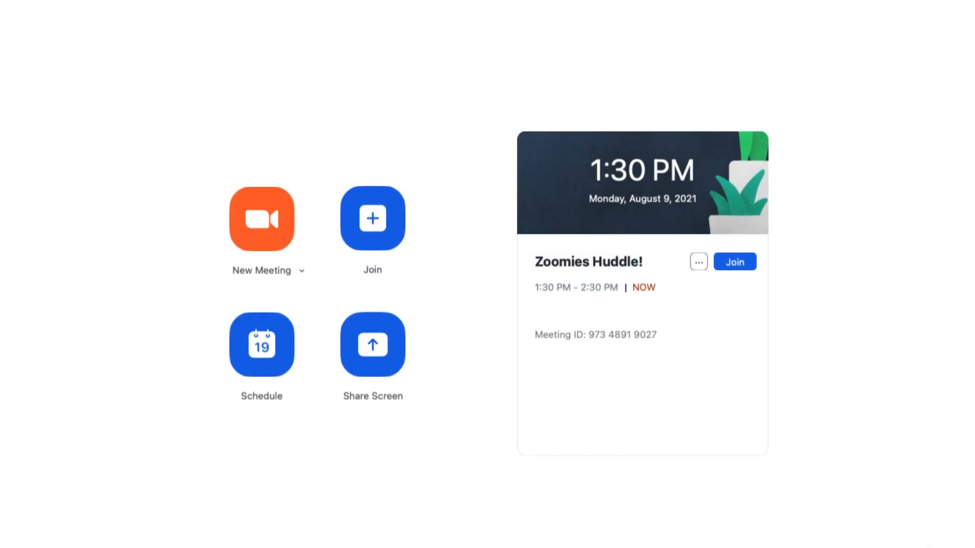
mouse_move(403, 105)
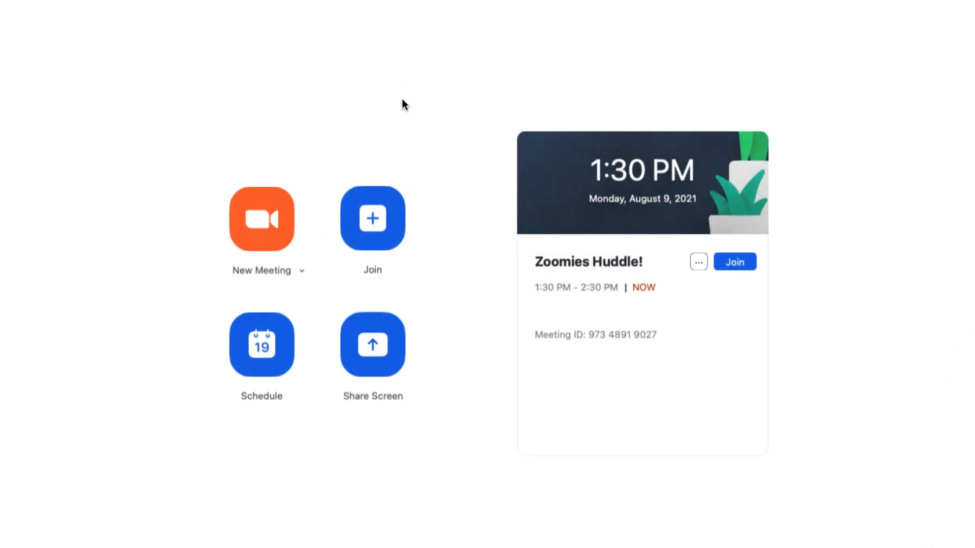
left_click(372, 218)
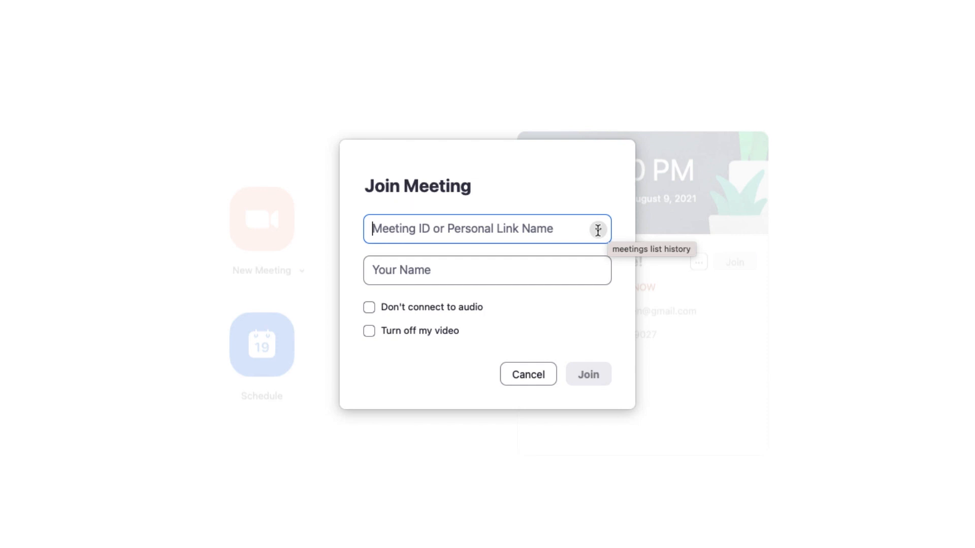
left_click(596, 229)
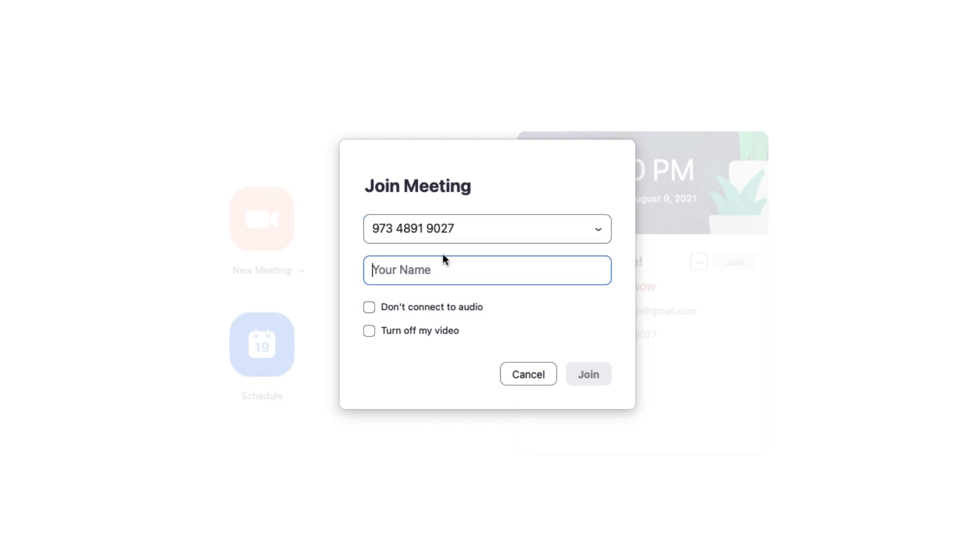
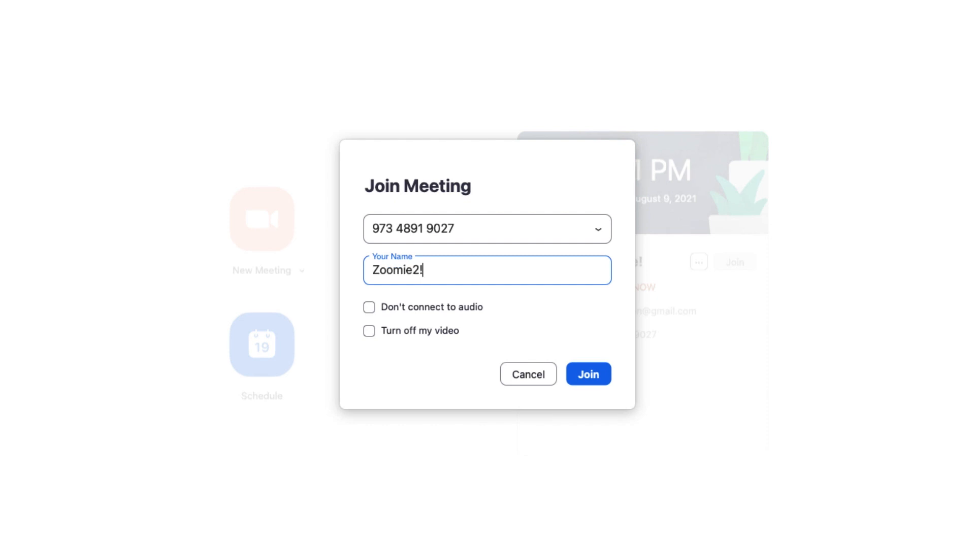
left_click(587, 374)
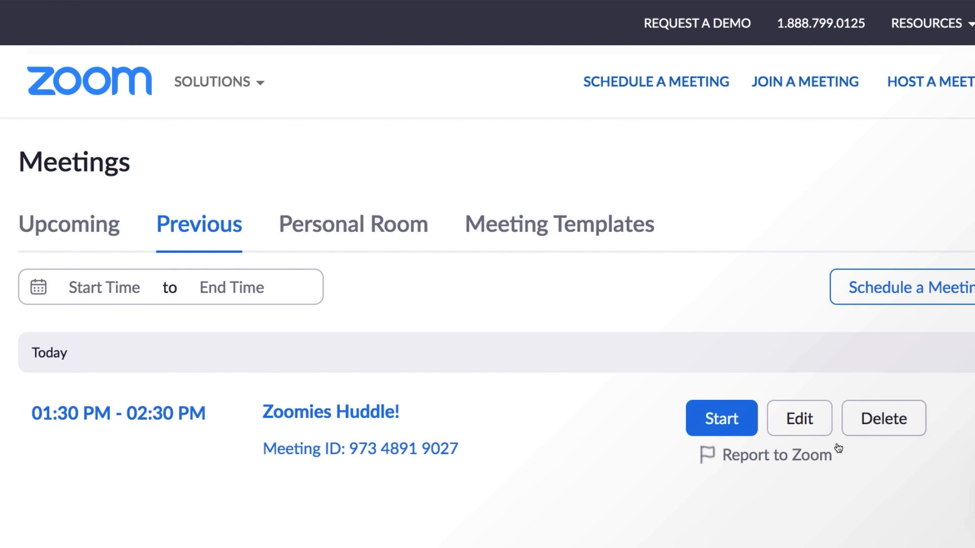
Step: Scroll the Meetings page down toward the Profile link
scroll("down", 3)
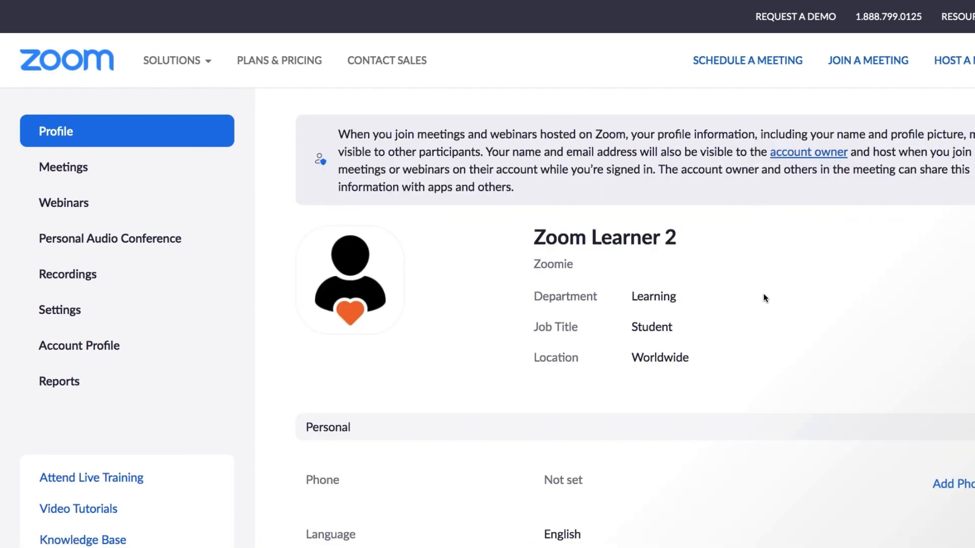
scroll("down", 3)
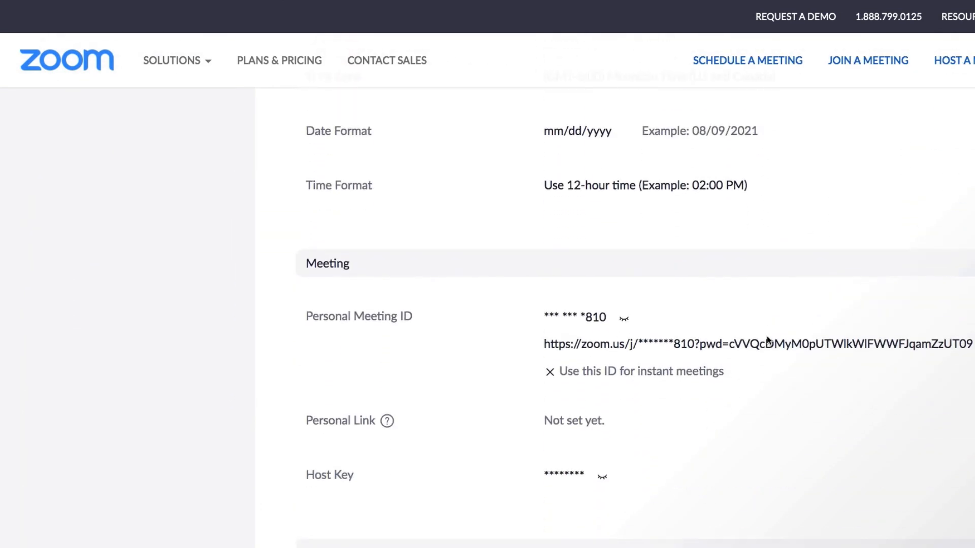
scroll("down", 3)
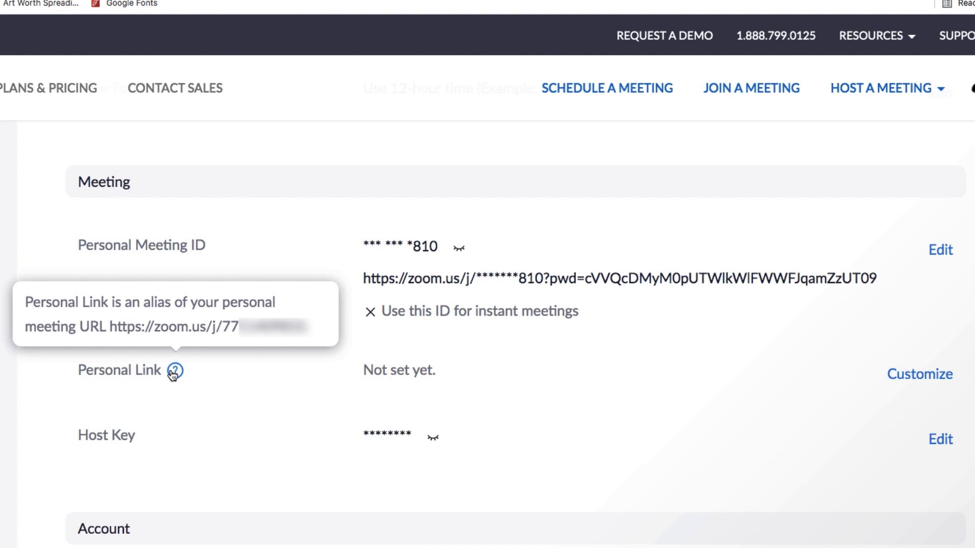
left_click(919, 373)
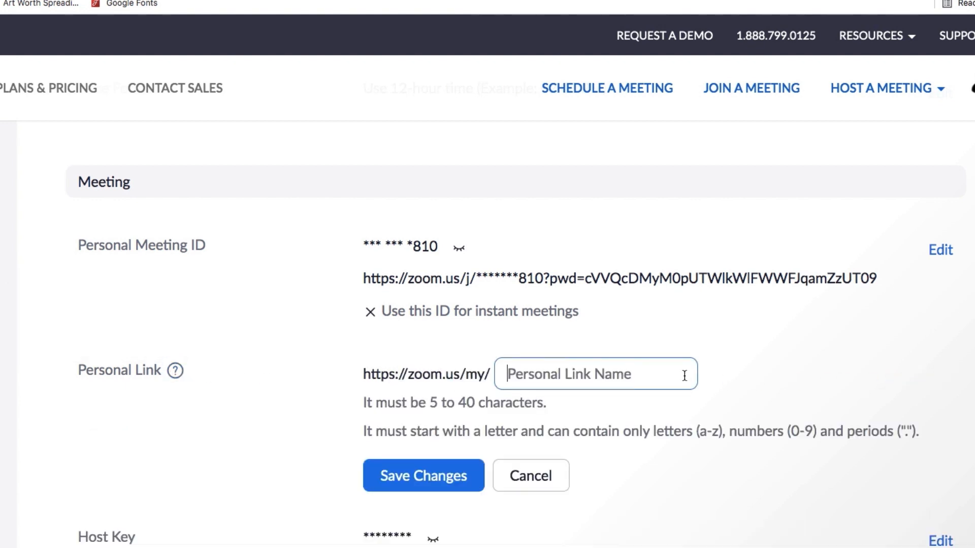
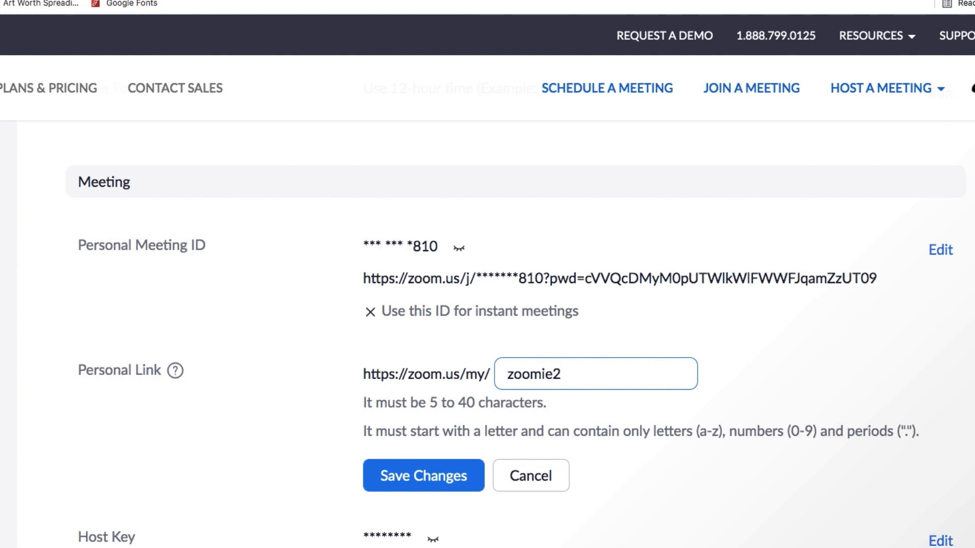
left_click(423, 476)
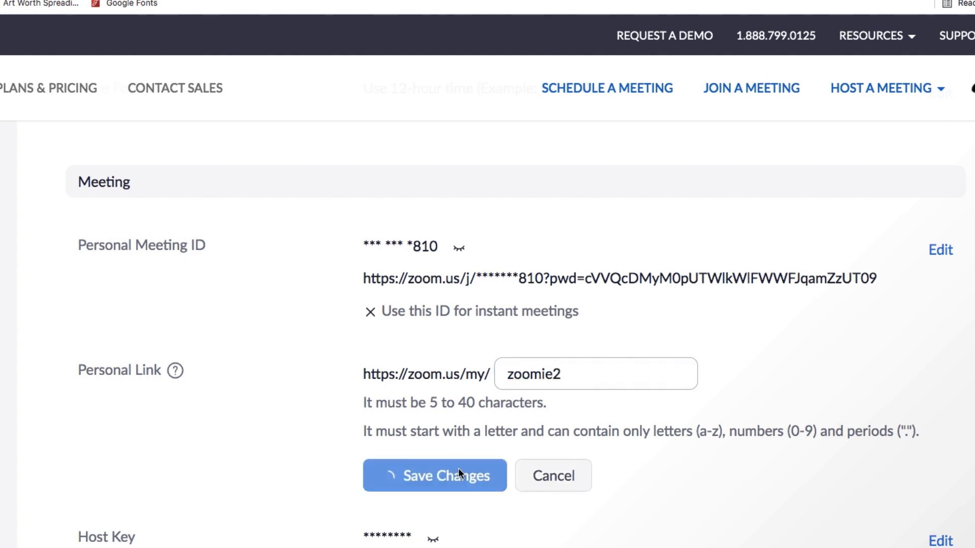
left_click(434, 476)
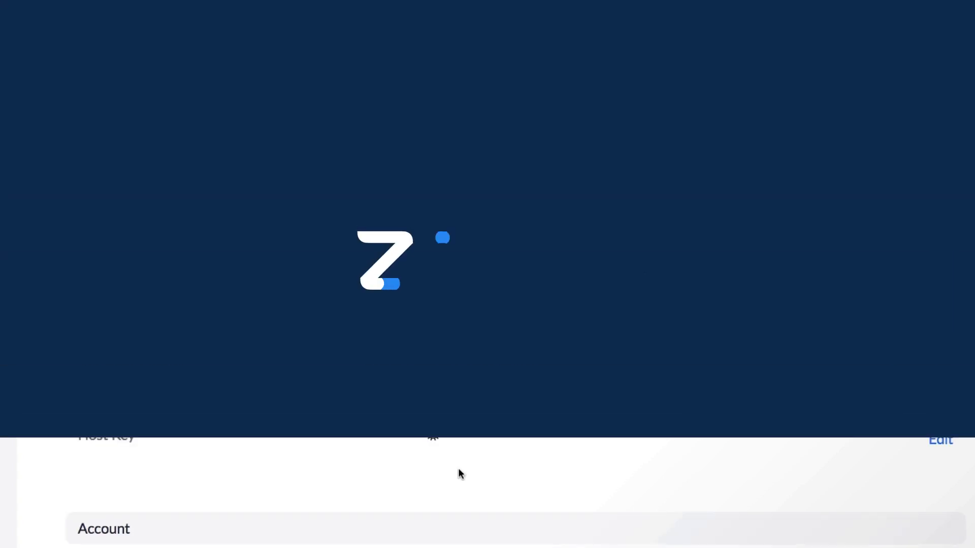